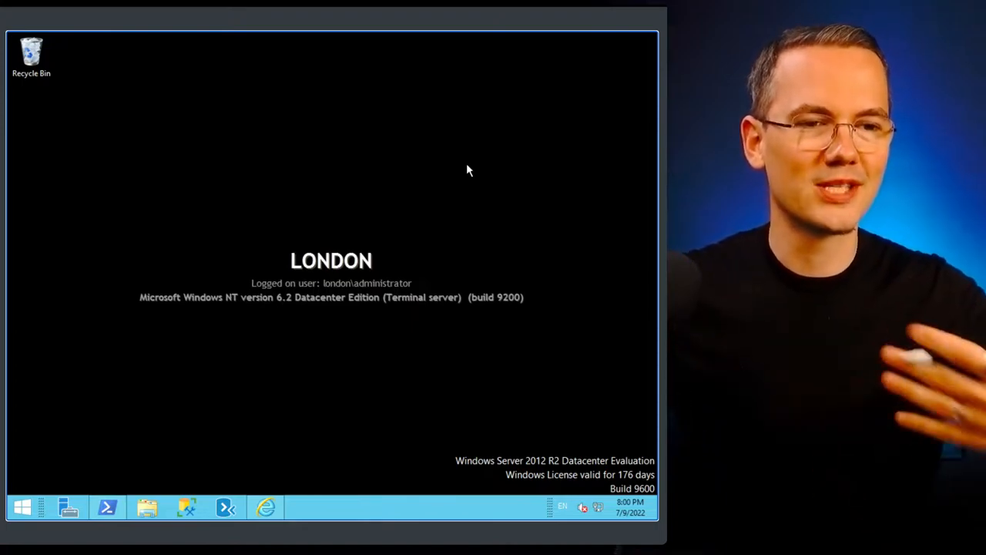
{"action": "mouse_move", "coordinate": [399, 374]}
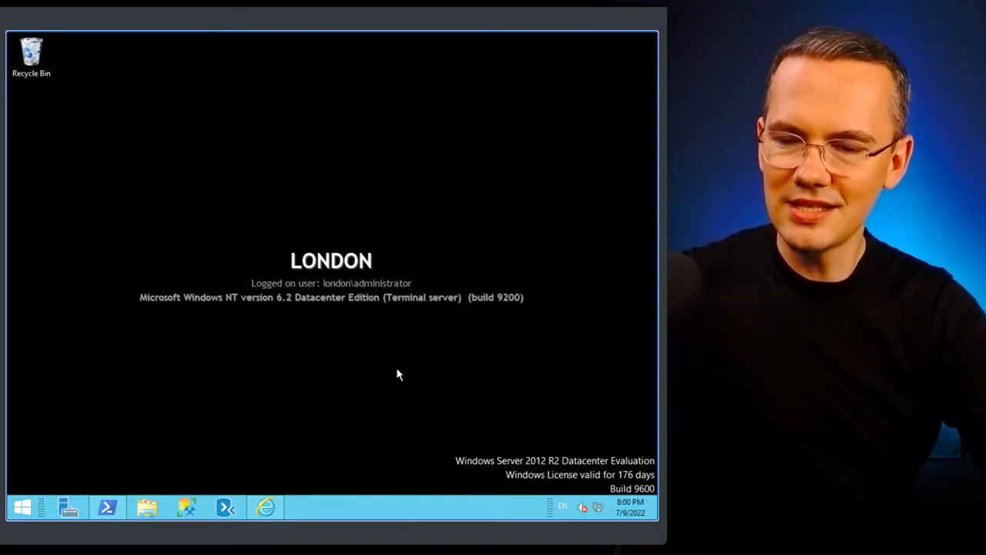
{"action": "mouse_move", "coordinate": [516, 473]}
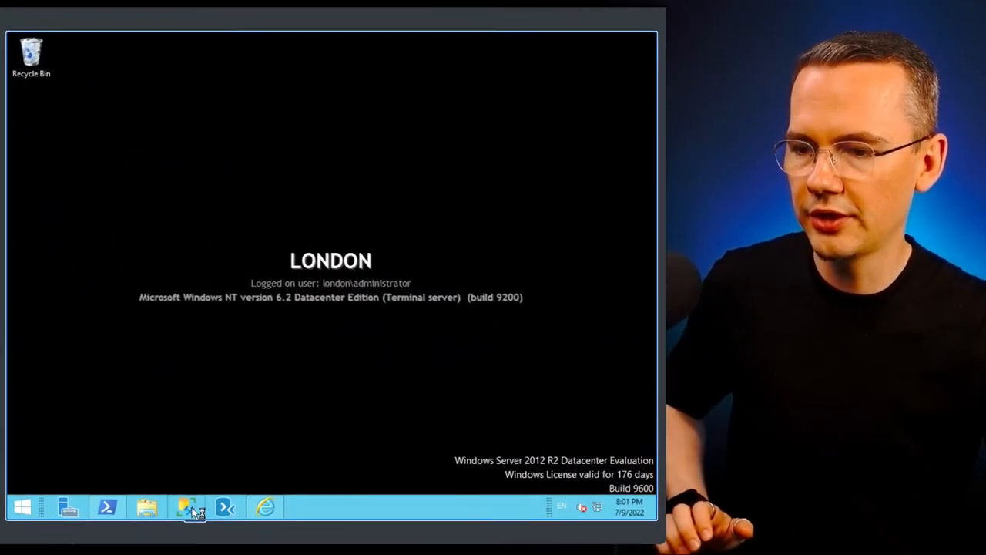
- Start Management Studio and enter LONDON\OTHERINSTANCESNAME as the Connect to Server server name
{"action": "left_click", "coordinate": [187, 506]}
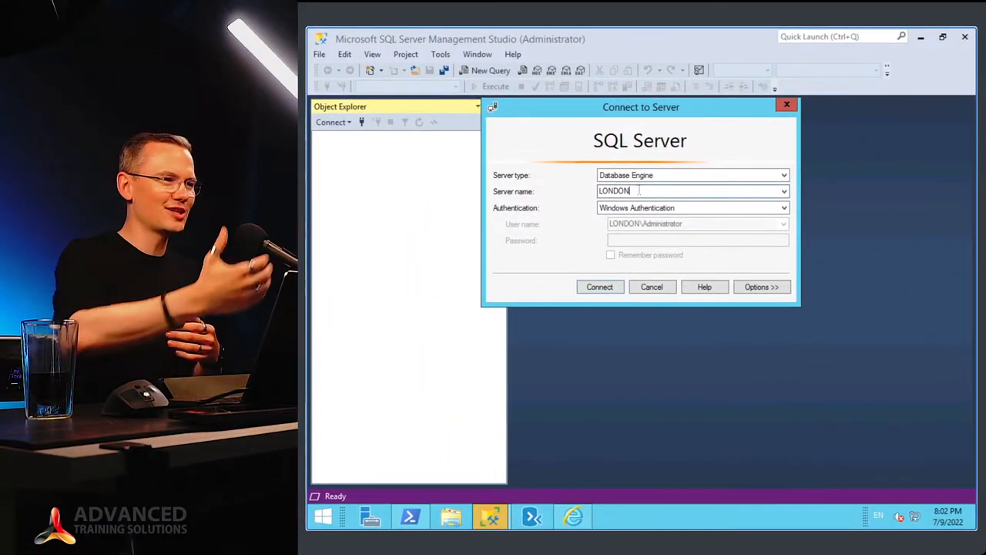
{"action": "type", "text": "\\"}
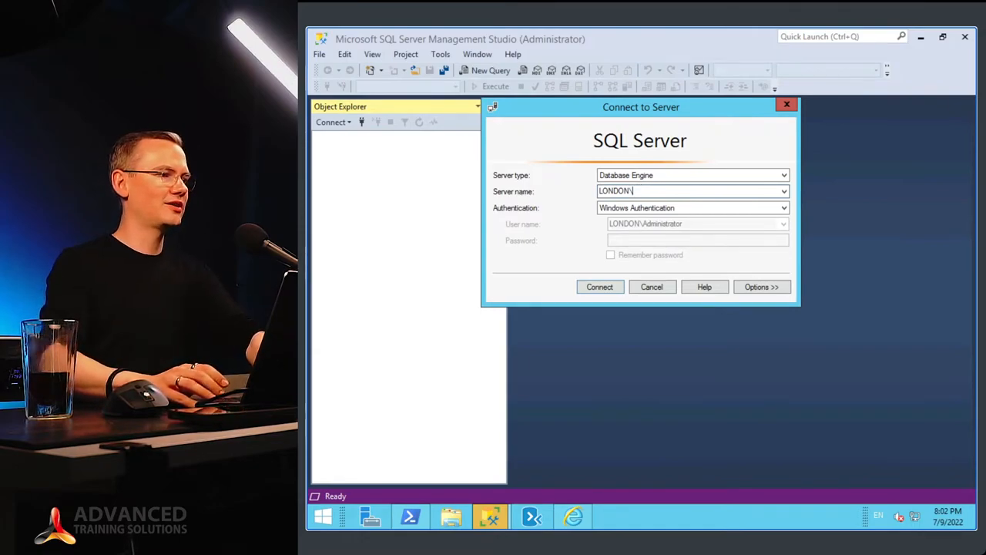
{"action": "type", "text": "A"}
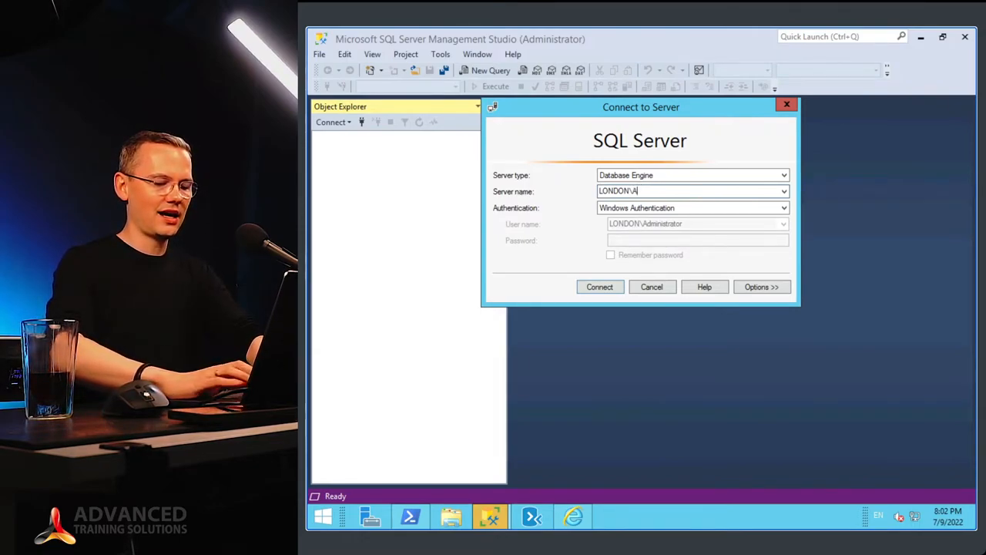
{"action": "type", "text": "OTHER"}
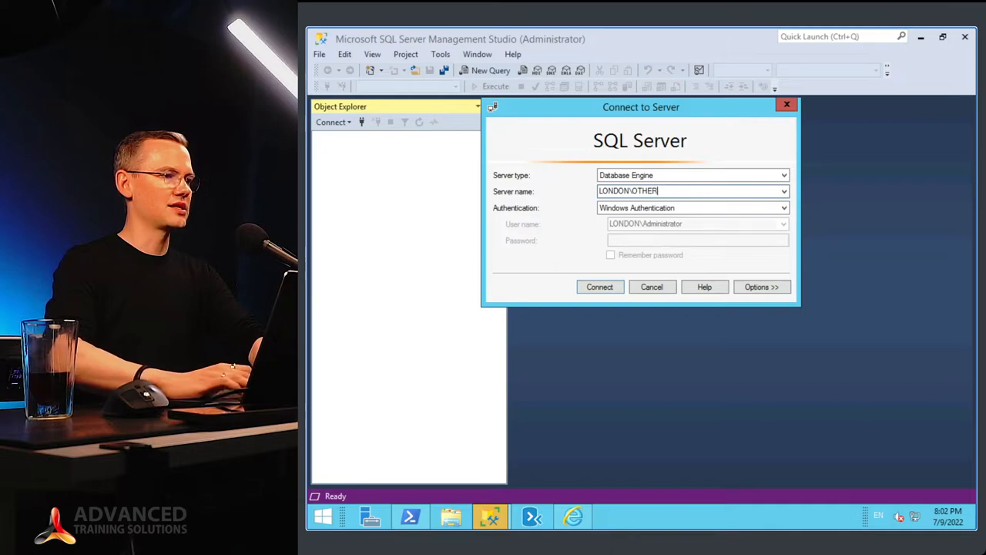
{"action": "type", "text": "INSTA"}
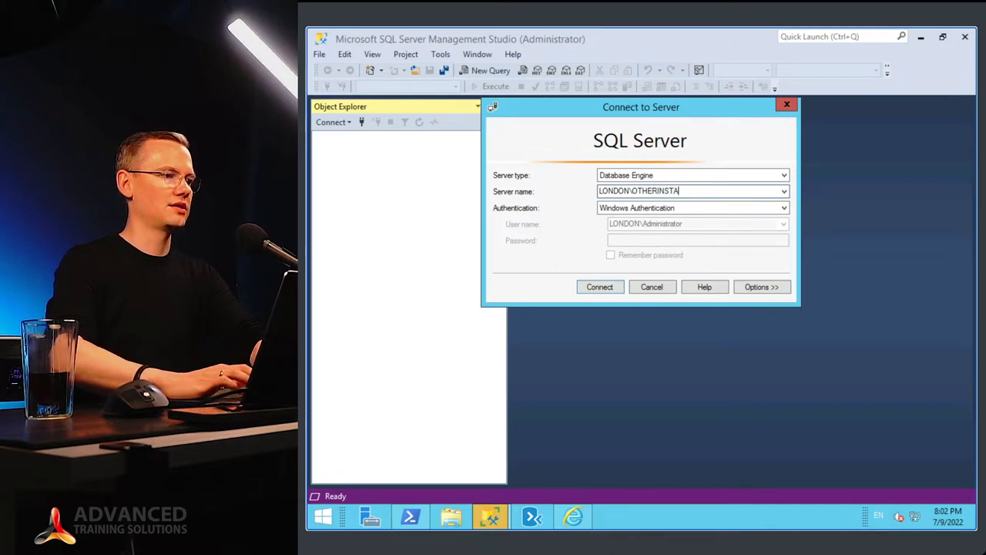
{"action": "type", "text": "NCESNAME"}
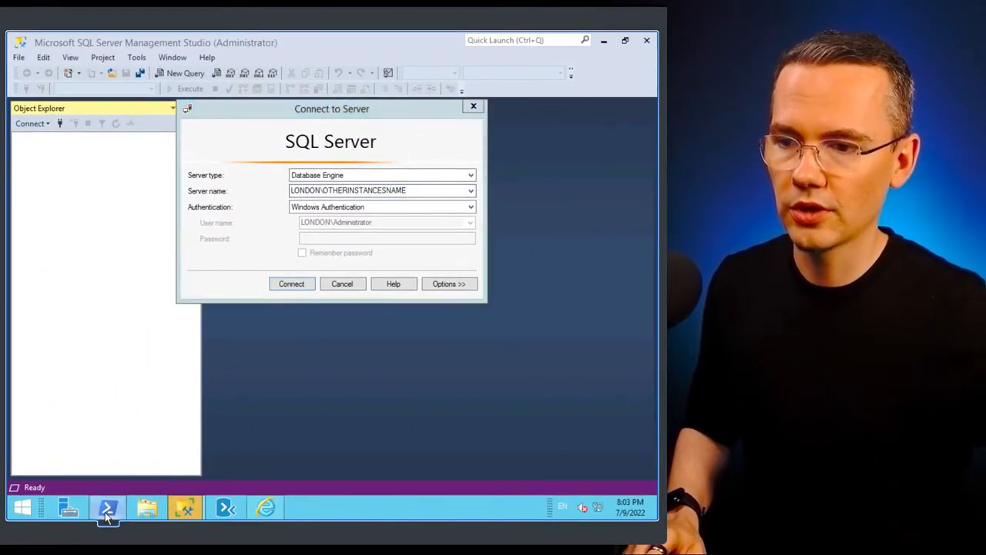
- In PowerShell, start the sqlps session and list the SQLSERVER:\ provider root folders
{"action": "left_click", "coordinate": [107, 507]}
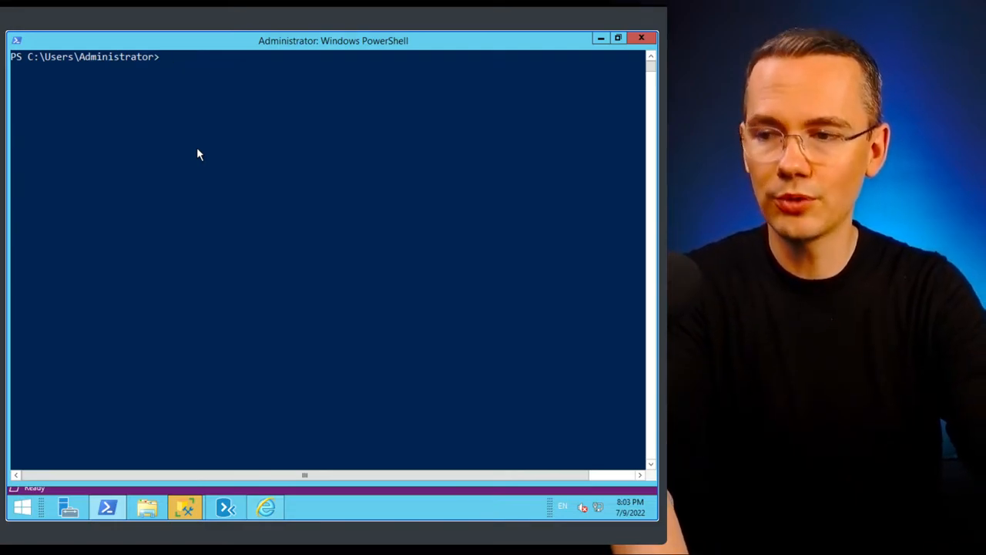
{"action": "type", "text": "sq"}
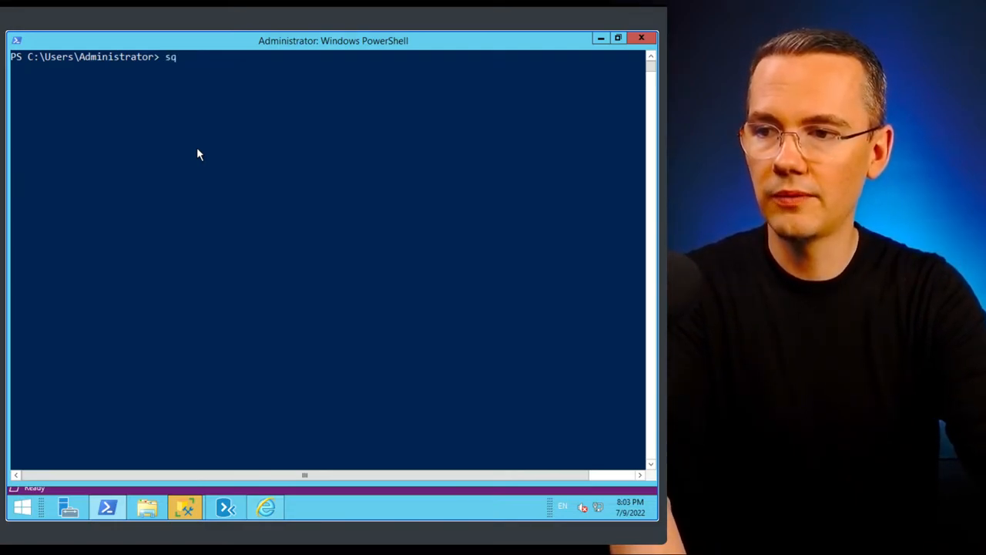
{"action": "type", "text": "lps"}
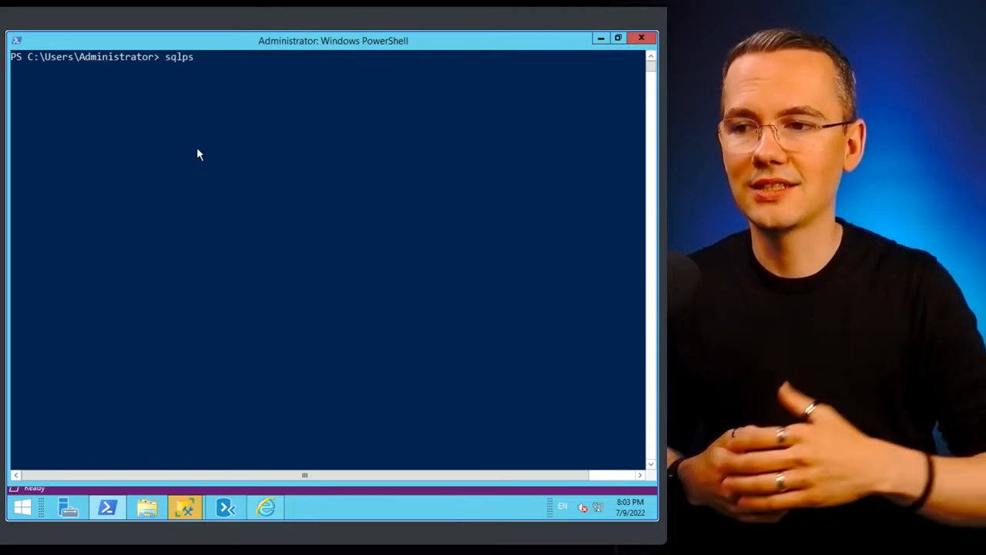
{"action": "key", "text": "Return"}
{"action": "type", "text": "ls"}
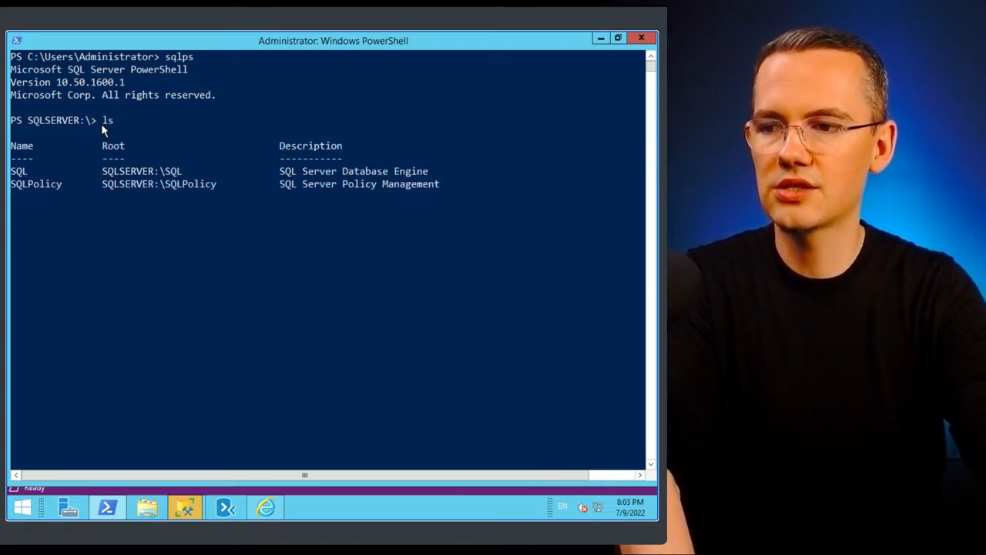
{"action": "key", "text": "Return"}
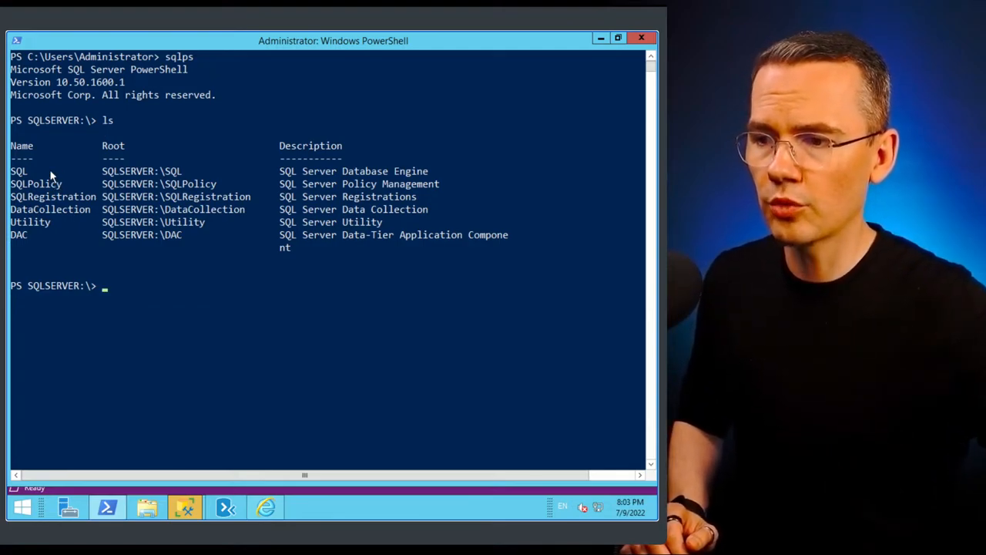
{"action": "mouse_move", "coordinate": [55, 227]}
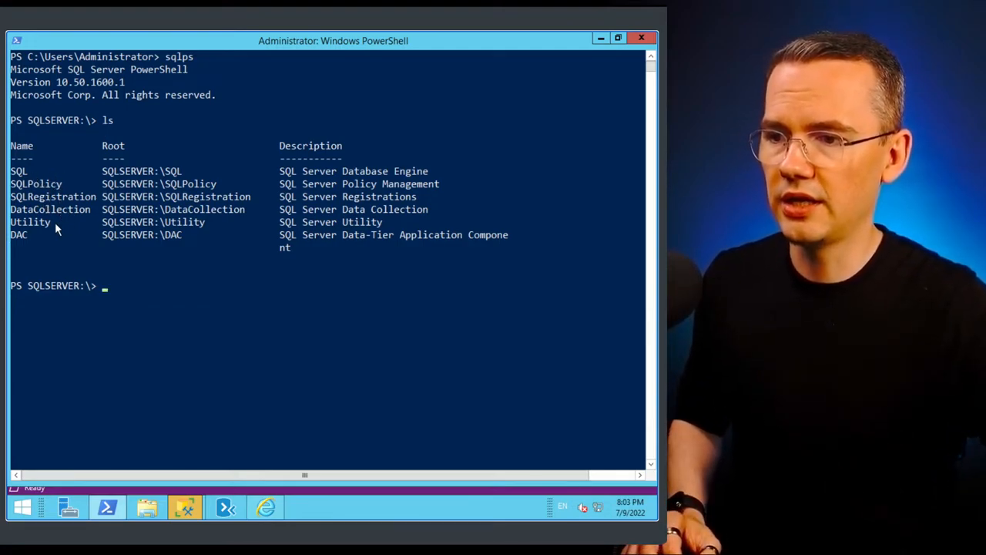
{"action": "mouse_move", "coordinate": [134, 324]}
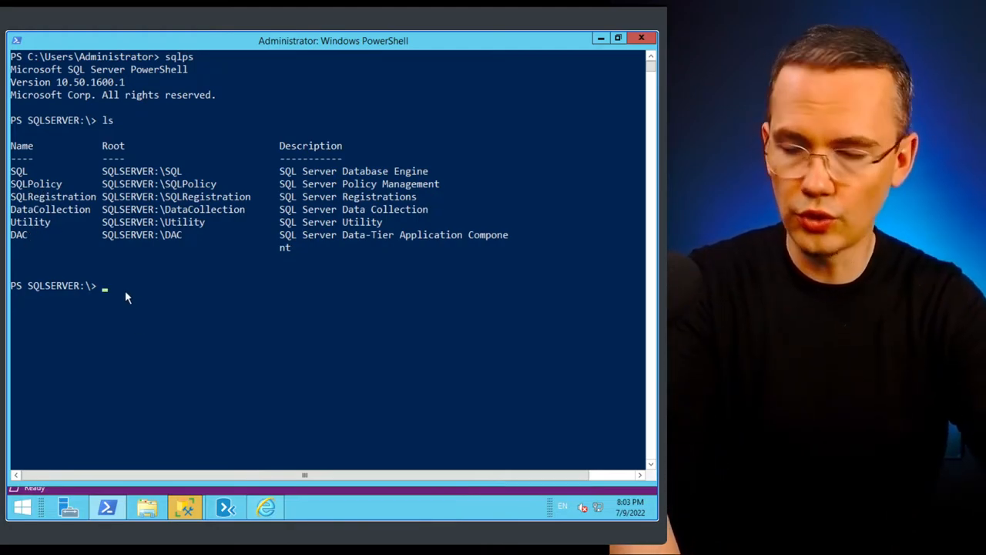
- Navigate into SQLSERVER:\SQL\LONDON and list the instances on machine LONDON
{"action": "type", "text": "cd SQL"}
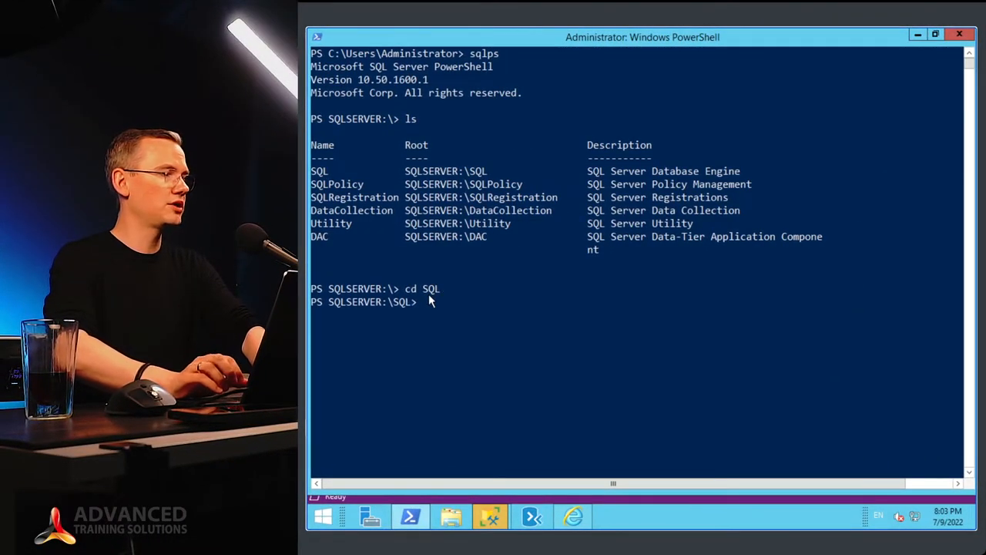
{"action": "type", "text": "ls"}
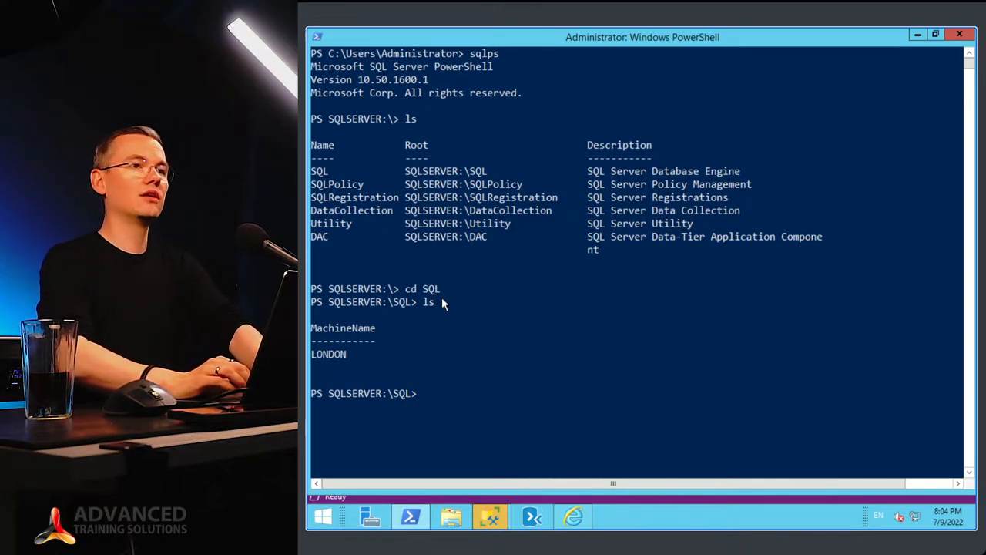
{"action": "type", "text": "cd"}
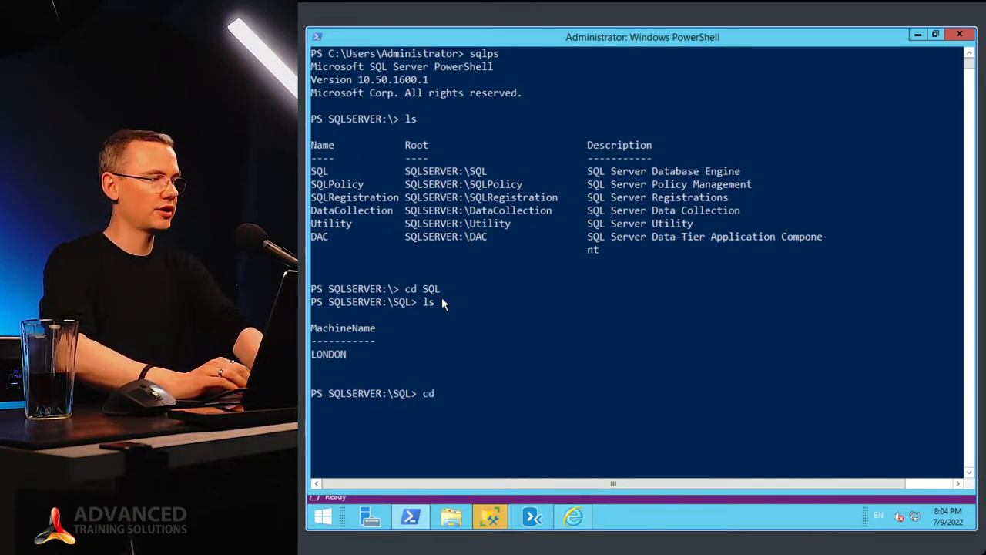
{"action": "type", "text": "LONDON"}
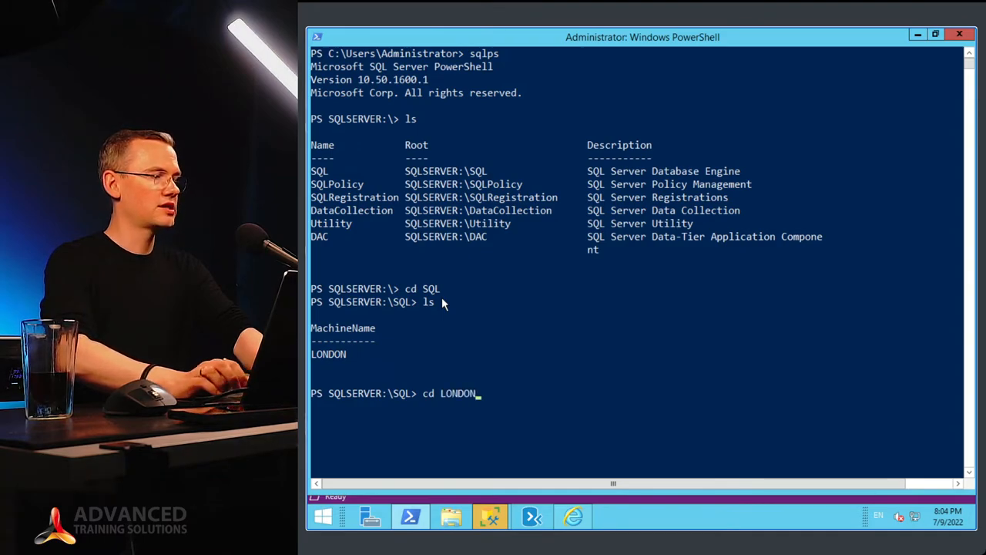
{"action": "key", "text": "Return"}
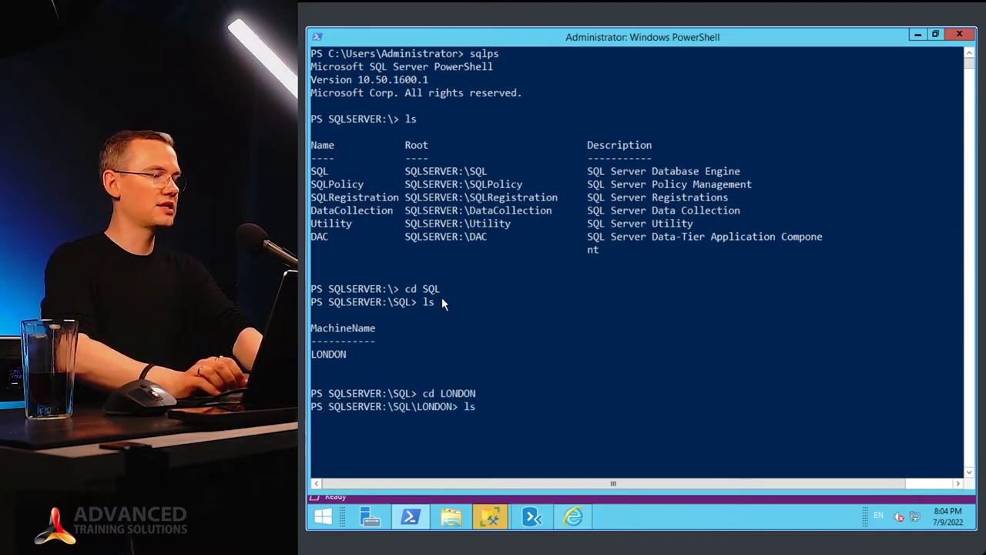
{"action": "key", "text": "Return"}
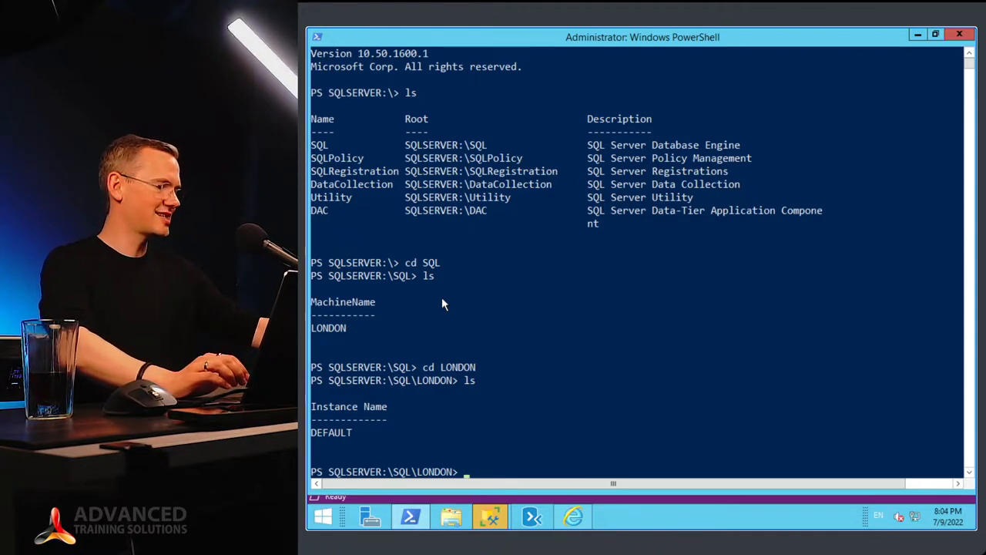
- Move into the DEFAULT instance and list its contents
{"action": "type", "text": "cd"}
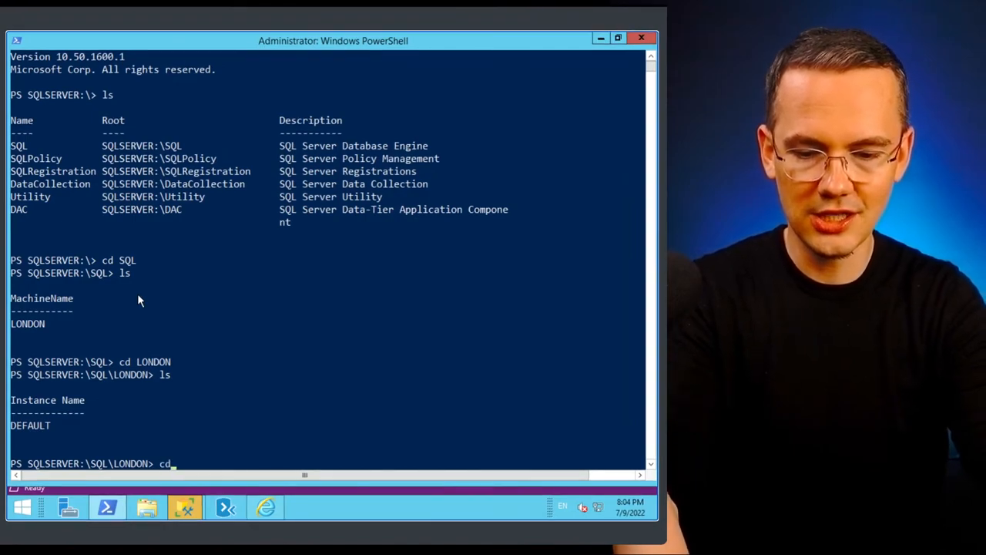
{"action": "type", "text": "DEF"}
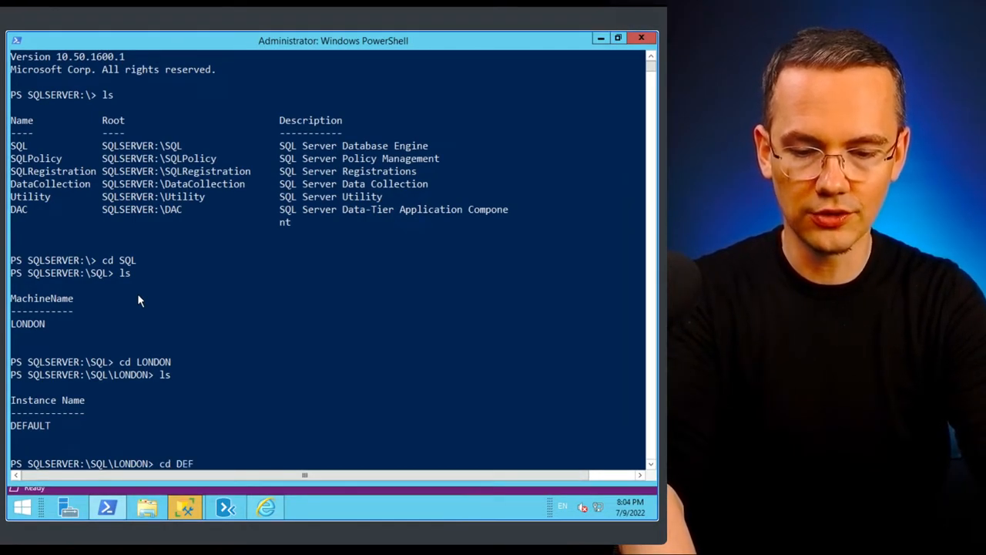
{"action": "type", "text": "AULT"}
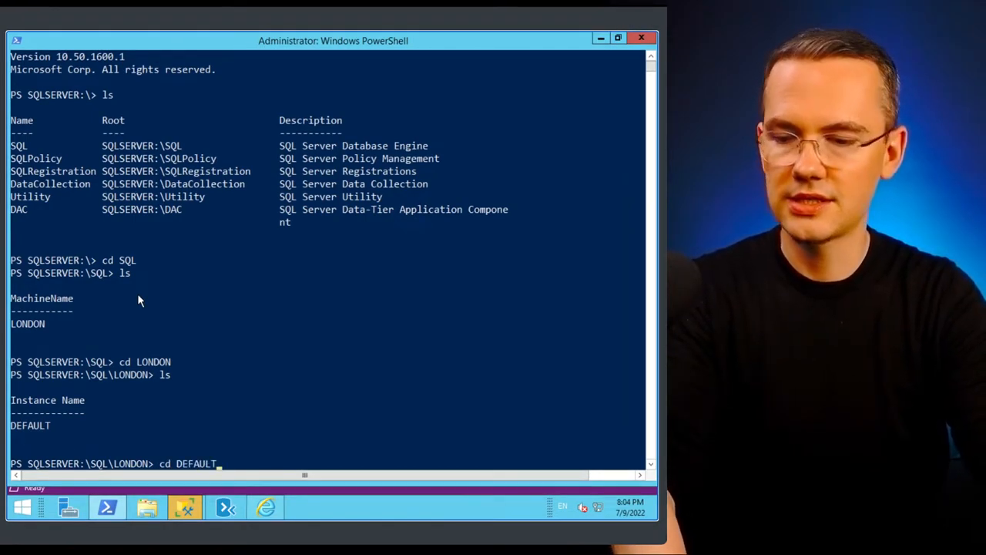
{"action": "key", "text": "Return"}
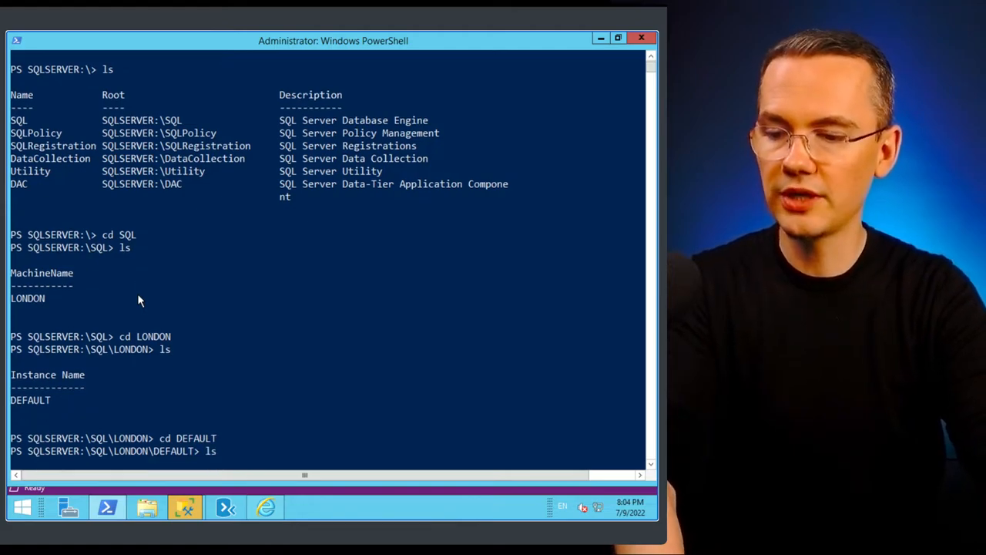
{"action": "key", "text": "Return"}
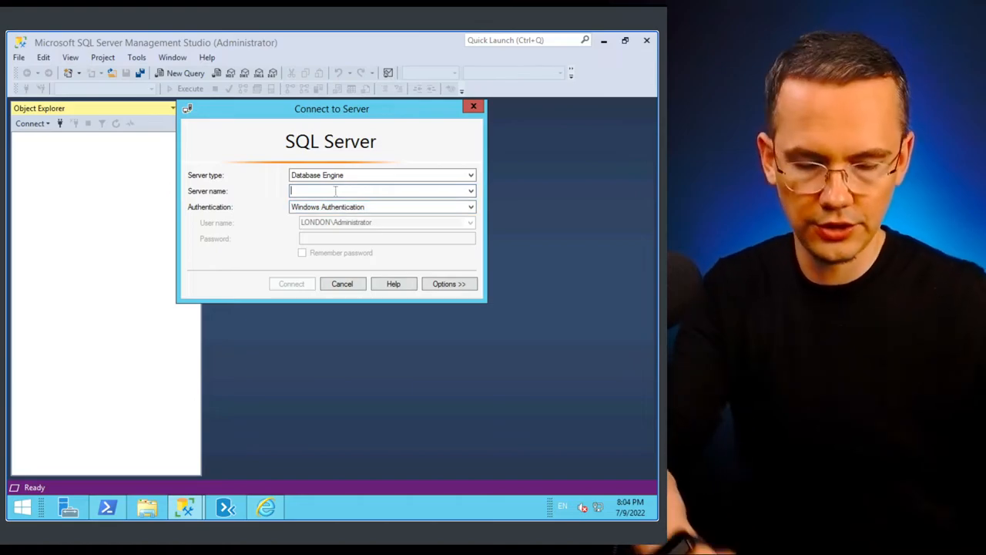
{"action": "type", "text": "LO"}
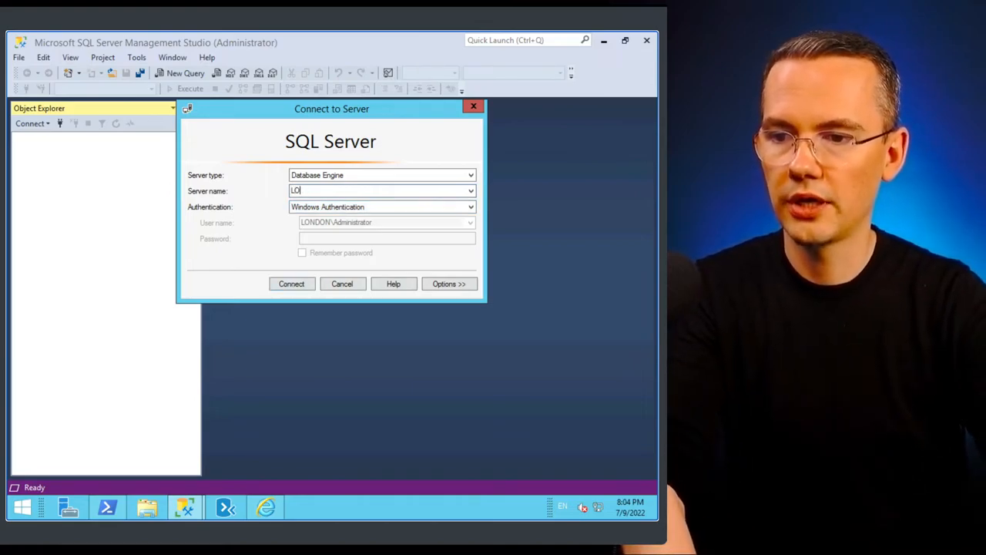
{"action": "type", "text": "NDON"}
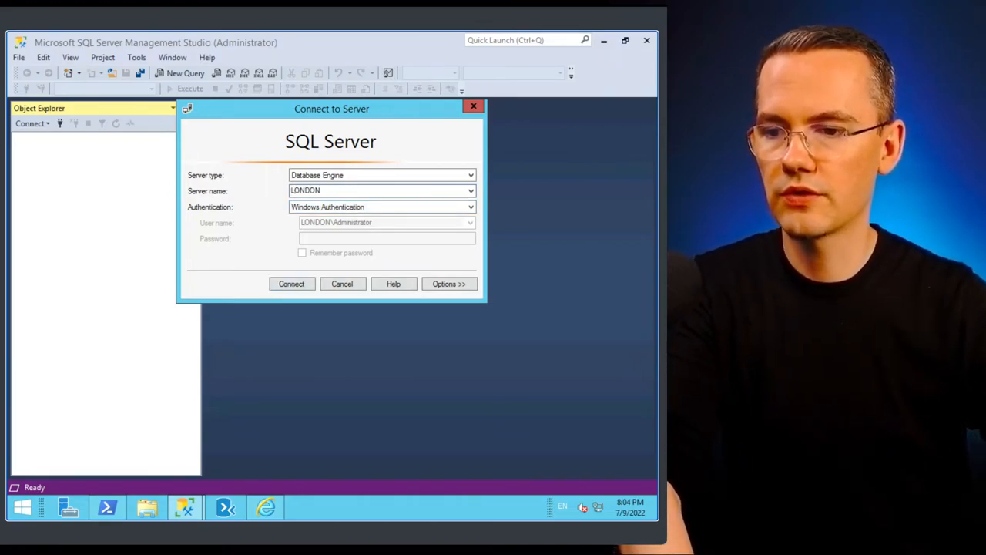
{"action": "left_click", "coordinate": [292, 283]}
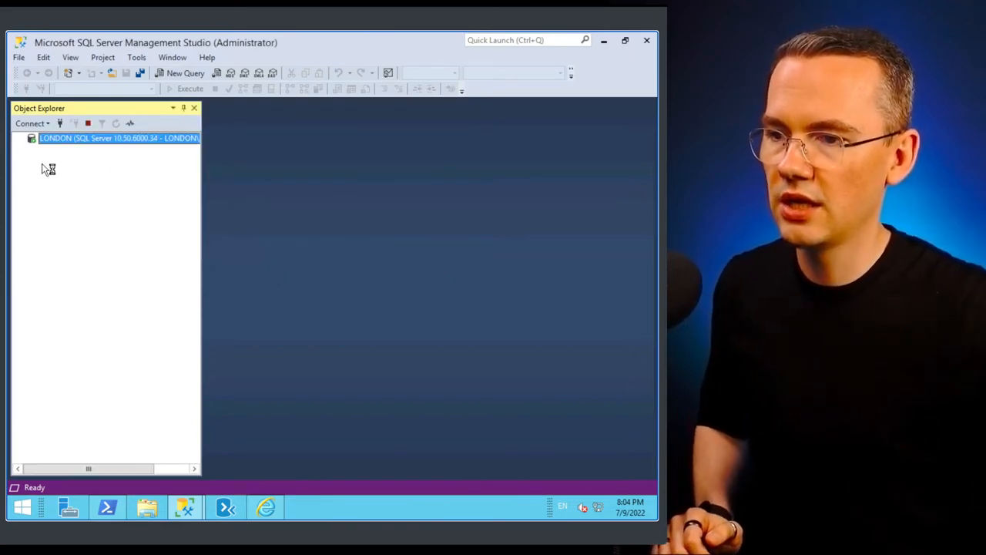
{"action": "left_click", "coordinate": [19, 138]}
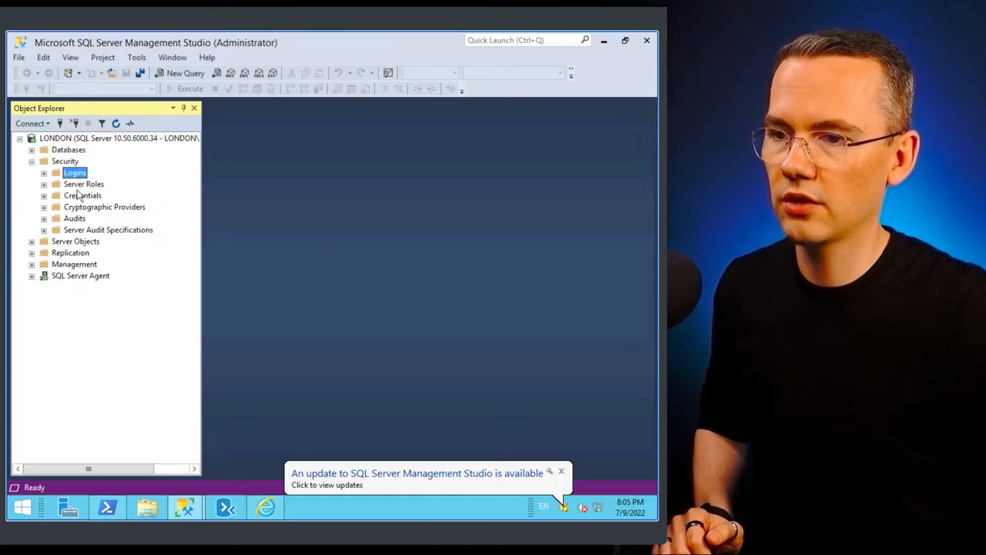
{"action": "left_click", "coordinate": [82, 195]}
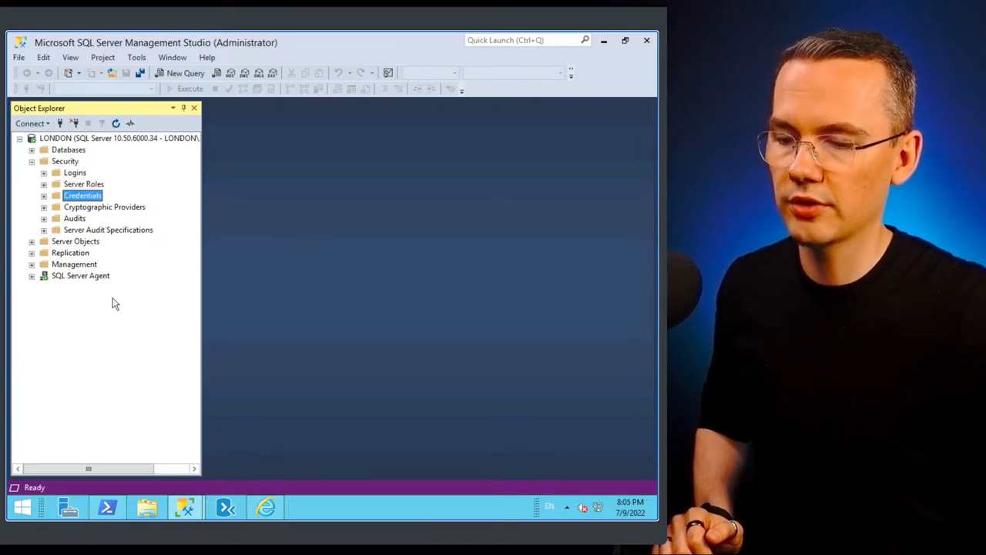
{"action": "left_click", "coordinate": [107, 507]}
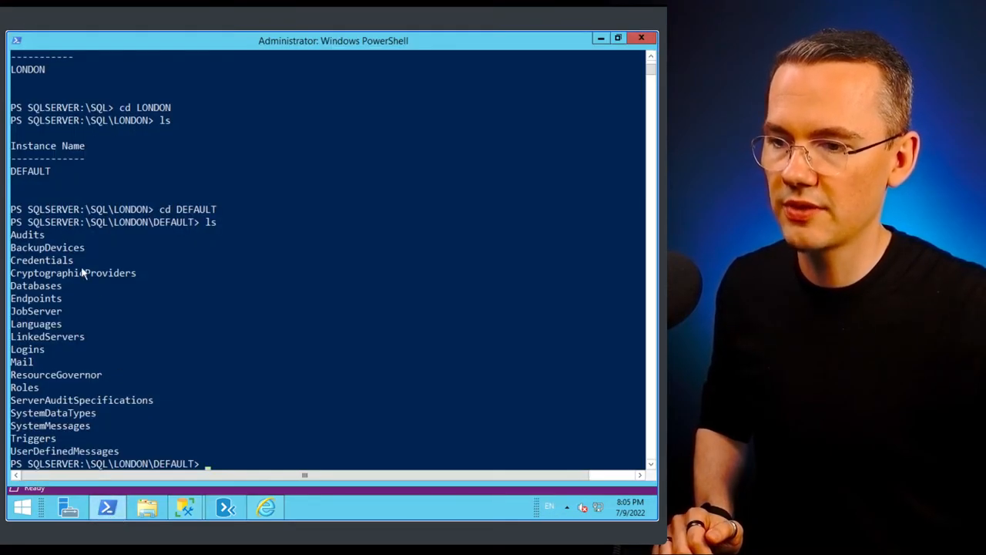
{"action": "double_click", "coordinate": [27, 349]}
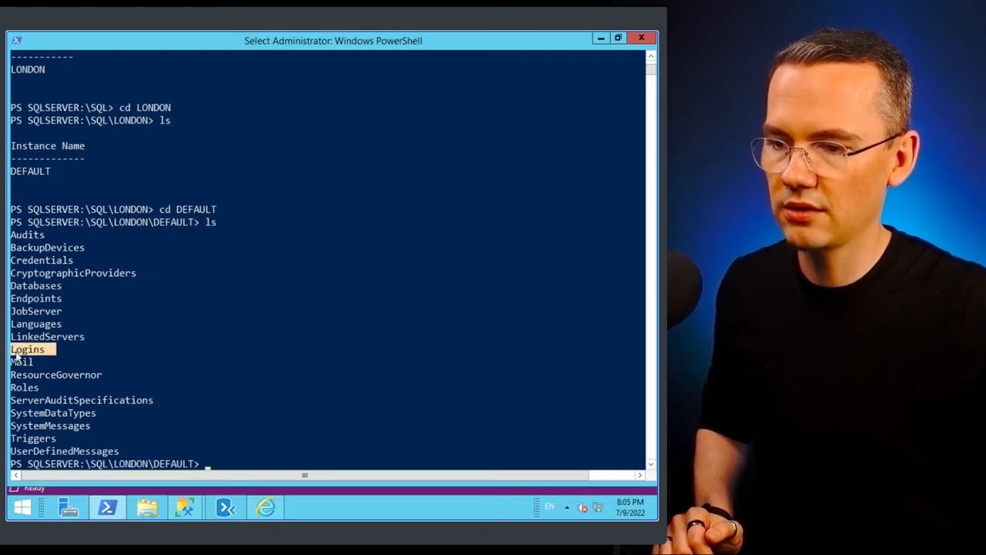
{"action": "mouse_move", "coordinate": [136, 402]}
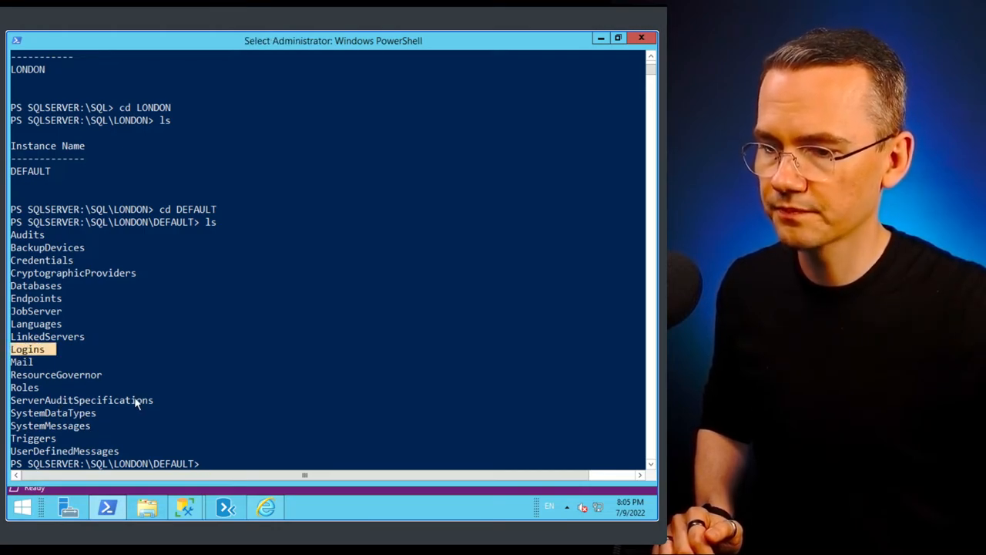
{"action": "mouse_move", "coordinate": [83, 264]}
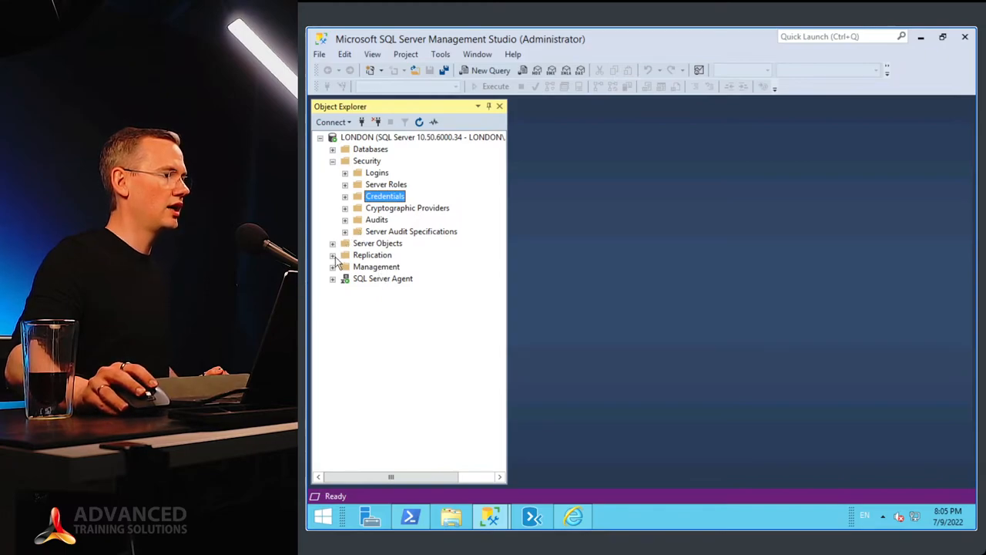
{"action": "left_click", "coordinate": [333, 243]}
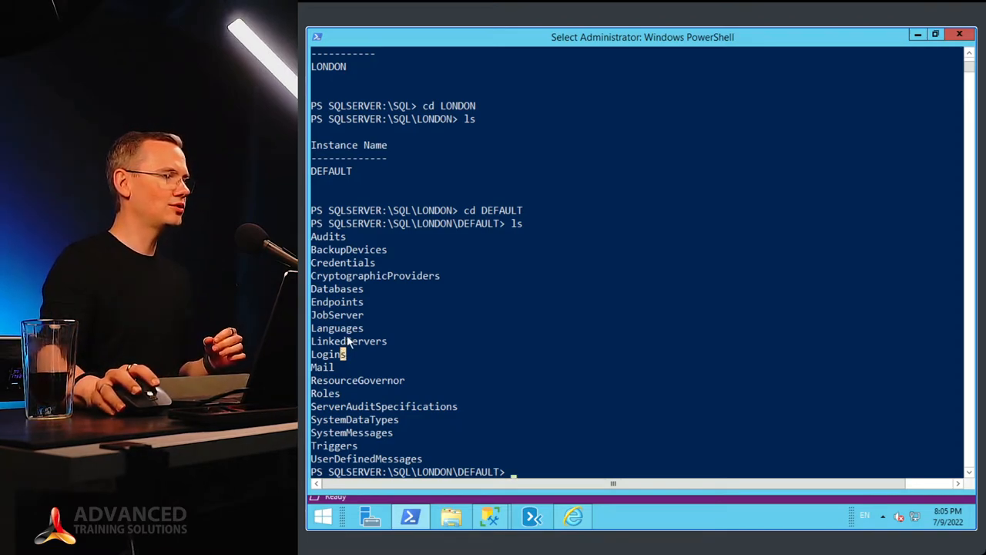
- List the server's databases from the Databases path and compare with SSMS's database tree
{"action": "double_click", "coordinate": [337, 288]}
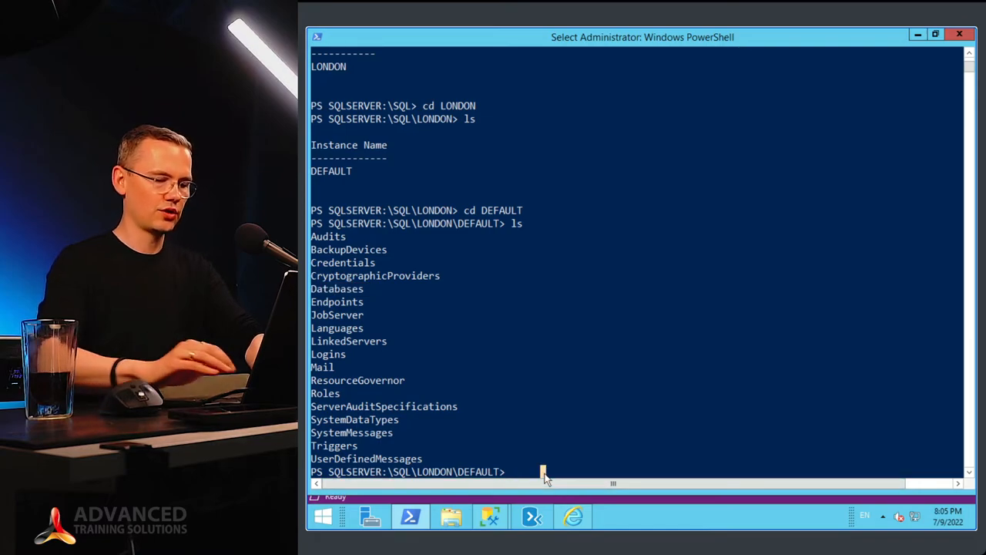
{"action": "type", "text": "cd .\\Databases"}
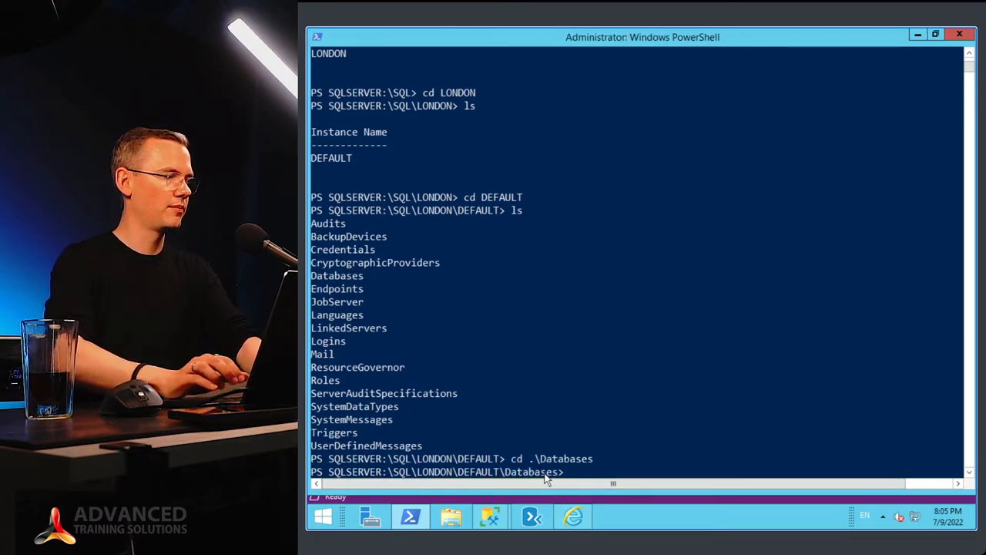
{"action": "type", "text": "ls"}
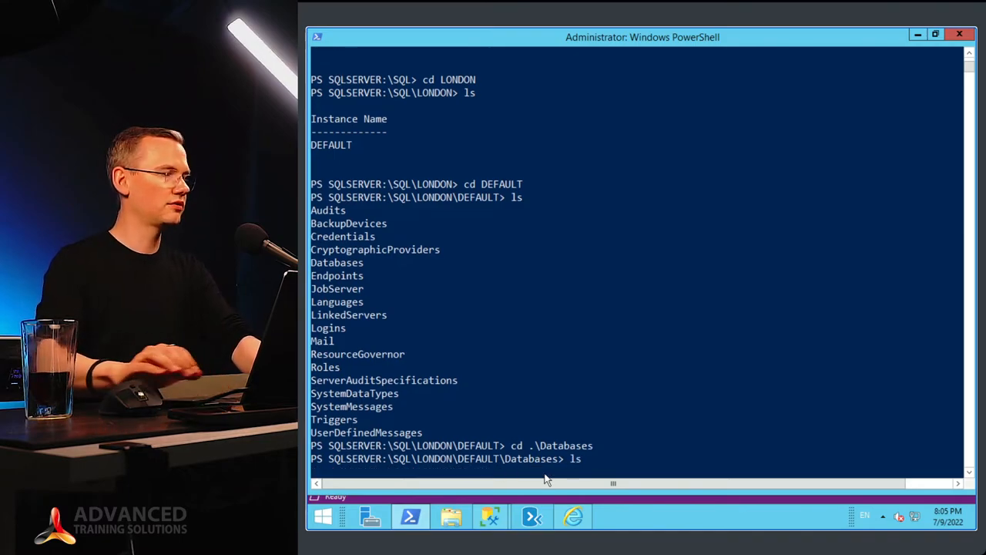
{"action": "key", "text": "Return"}
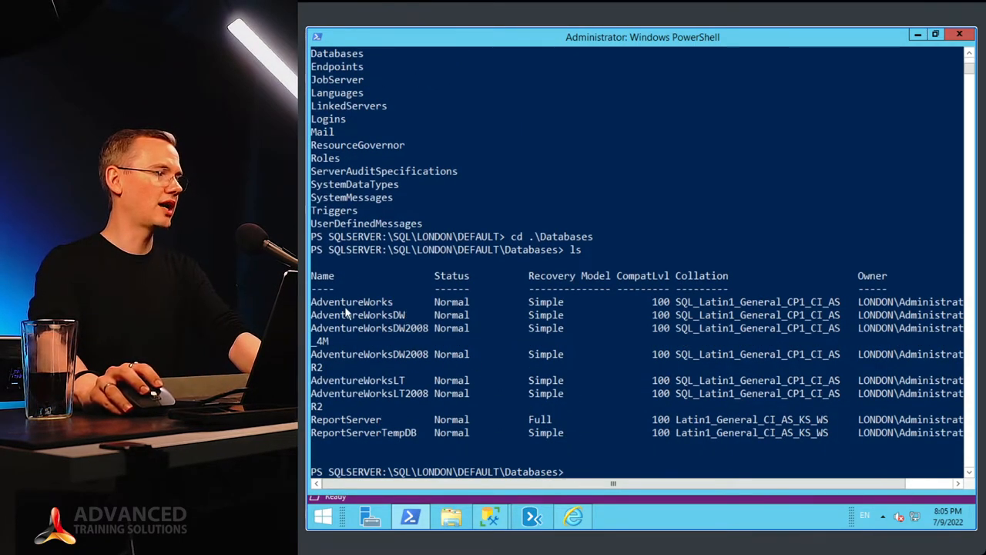
{"action": "mouse_move", "coordinate": [416, 377]}
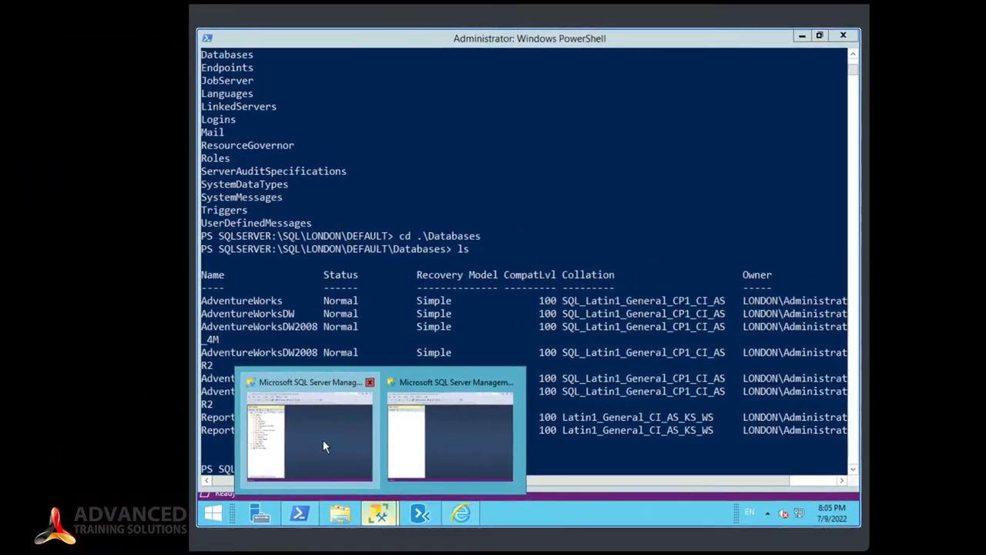
{"action": "left_click", "coordinate": [308, 435]}
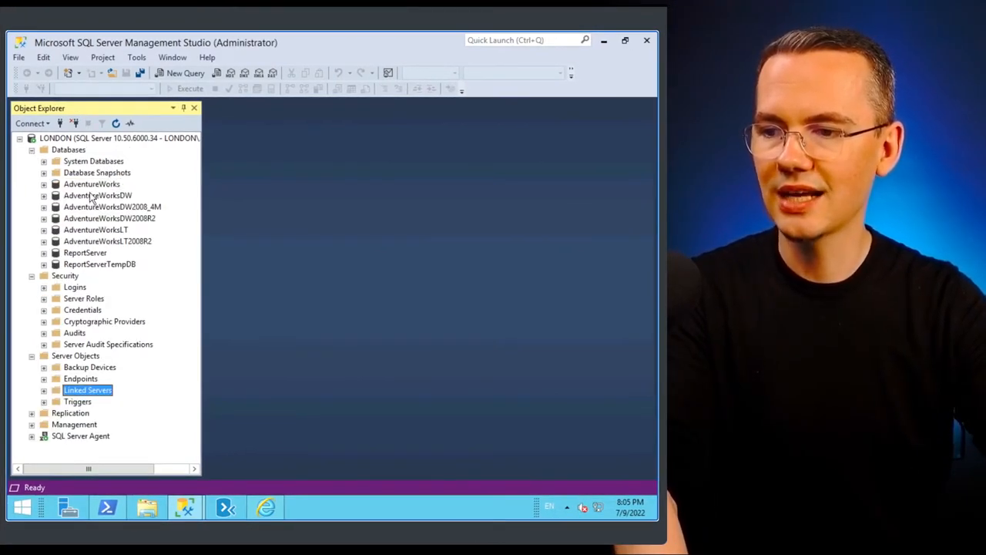
{"action": "left_click", "coordinate": [107, 241]}
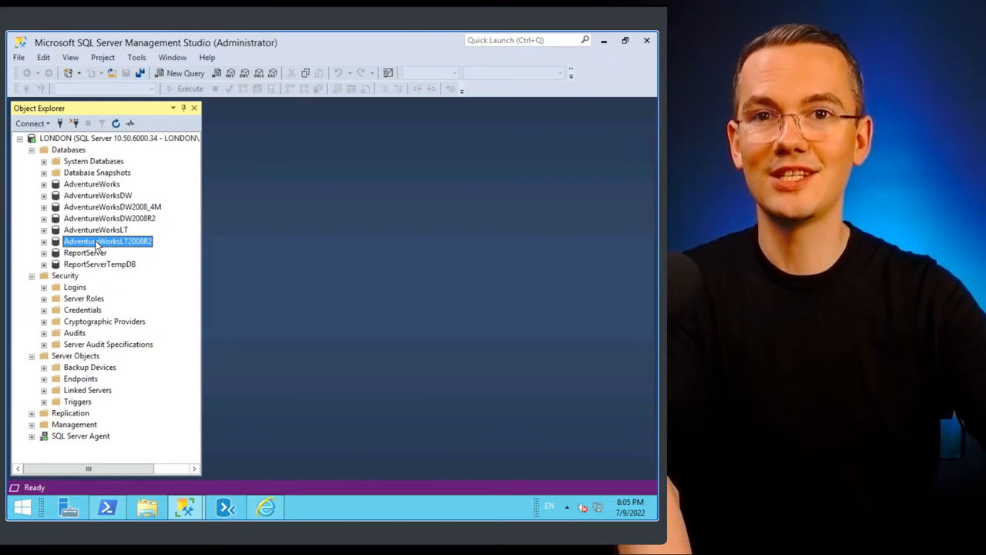
{"action": "mouse_move", "coordinate": [85, 185]}
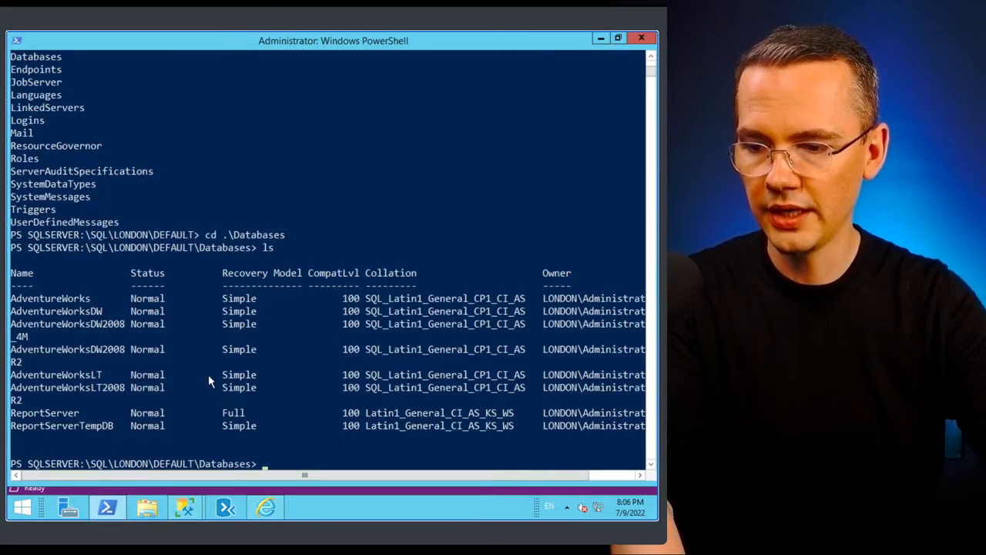
- Enter the AdventureWorks database in PowerShell and expand AdventureWorks in Object Explorer
{"action": "type", "text": "cd"}
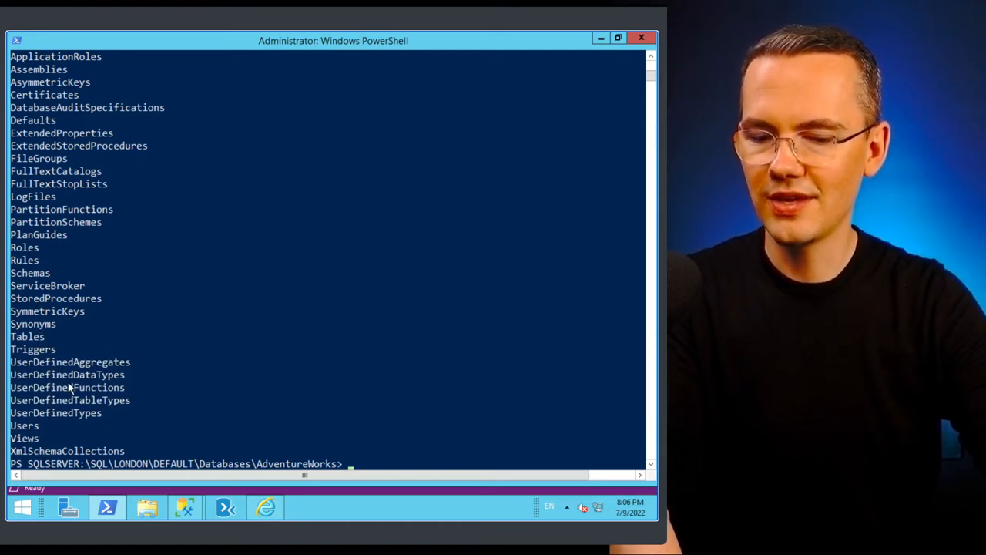
{"action": "mouse_move", "coordinate": [185, 507]}
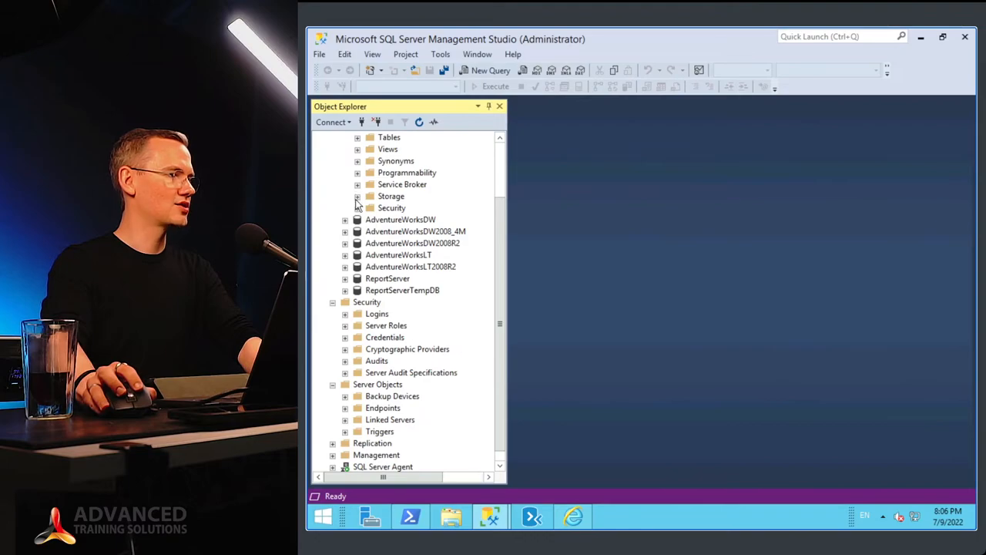
{"action": "left_click", "coordinate": [357, 208]}
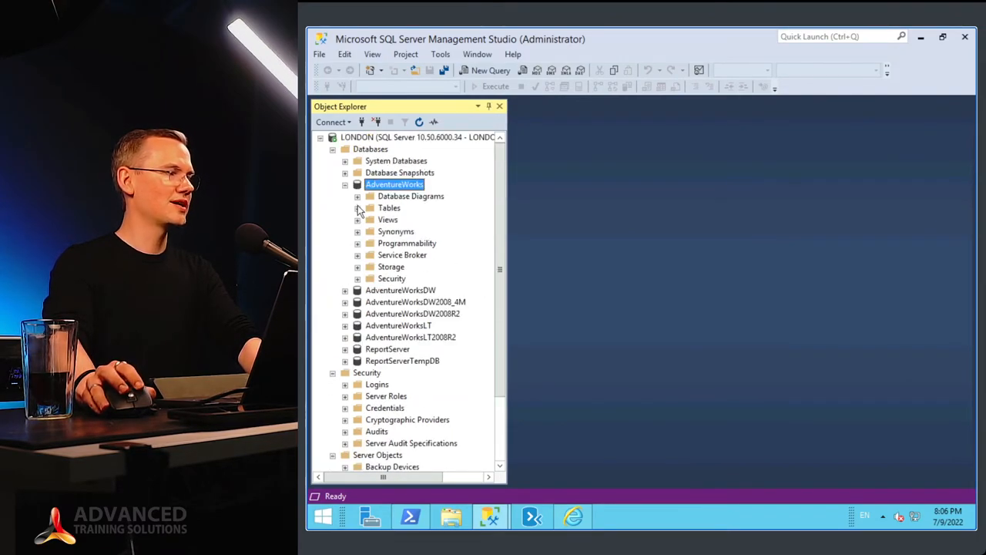
{"action": "left_click", "coordinate": [358, 208]}
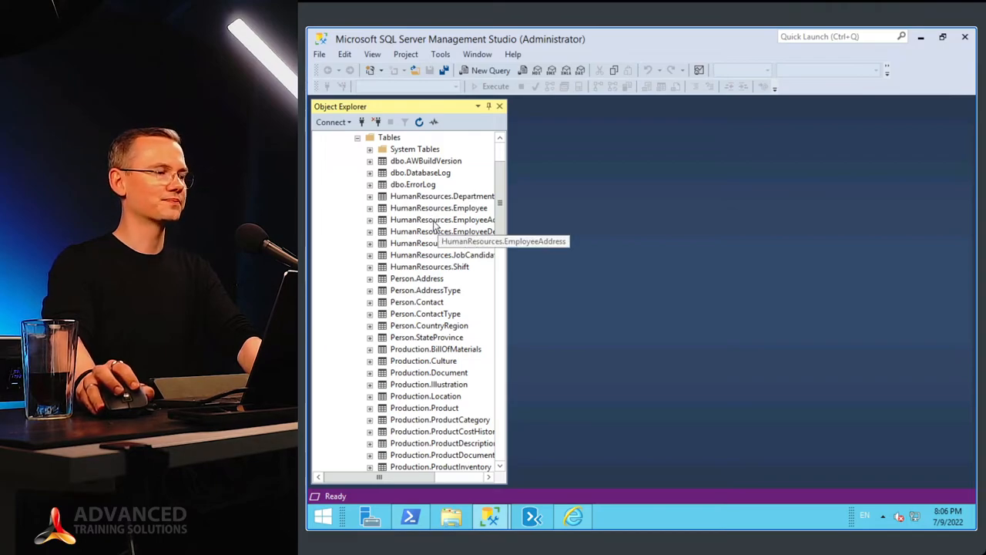
{"action": "mouse_move", "coordinate": [454, 255]}
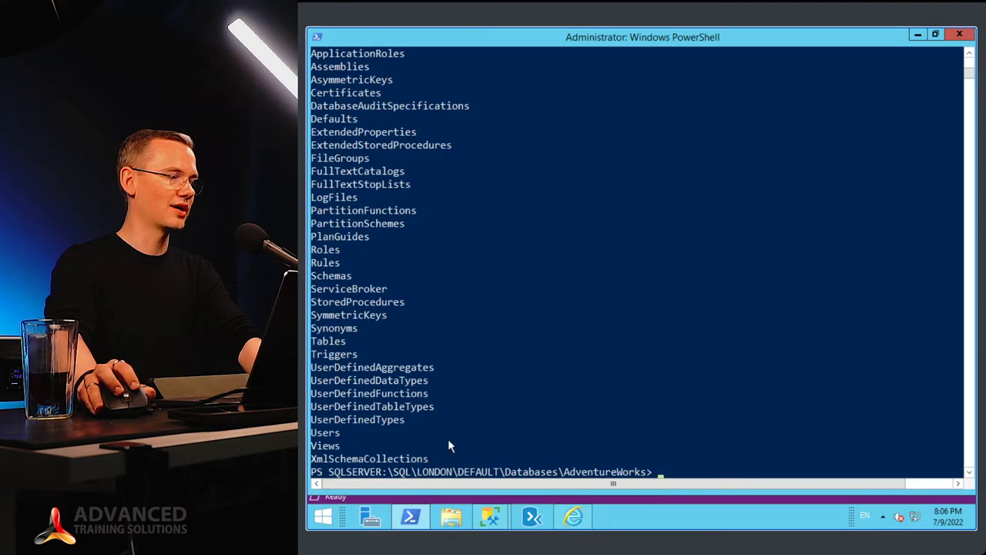
- Move into AdventureWorks\Tables and list every table, scrolling through the output
{"action": "type", "text": "cd T"}
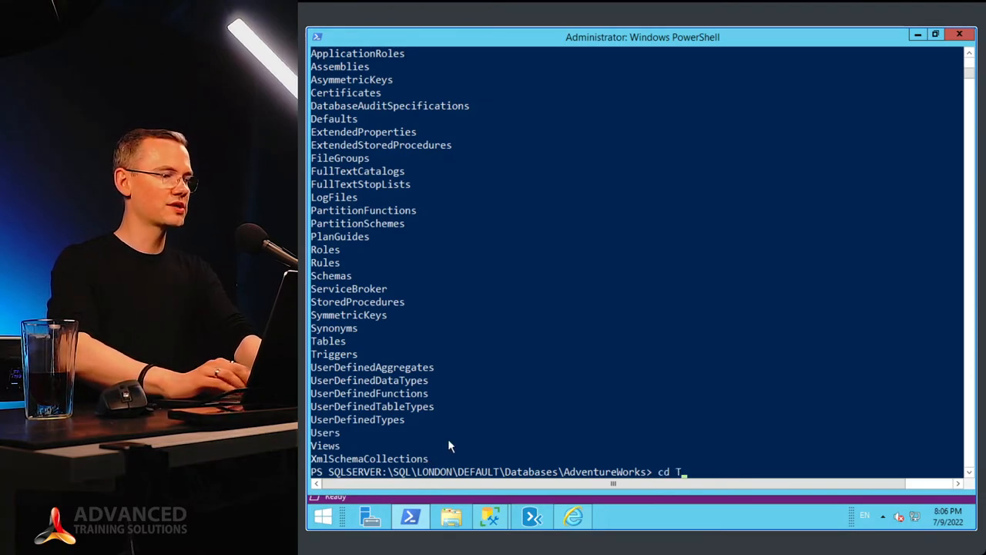
{"action": "key", "text": "Return"}
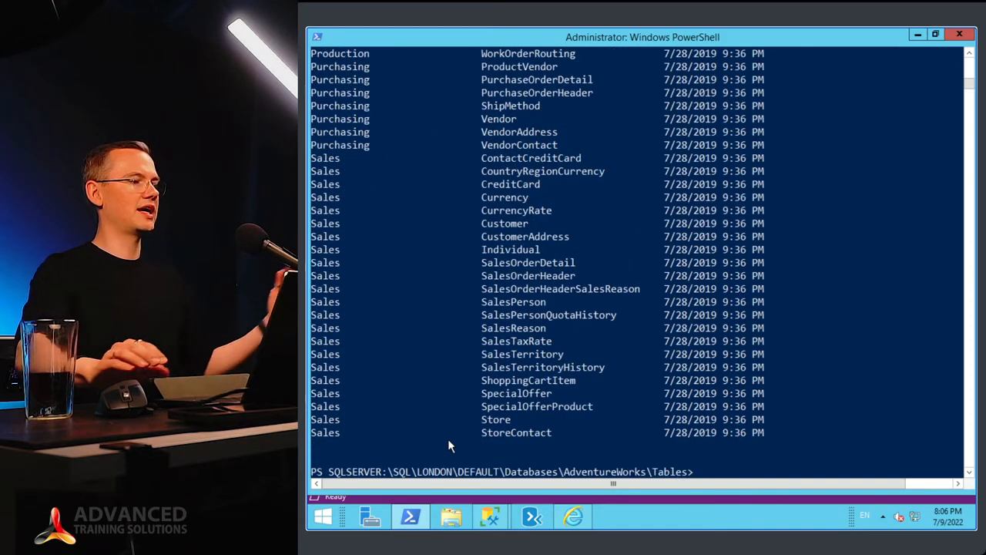
{"action": "scroll", "scroll_direction": "up", "scroll_amount": 3}
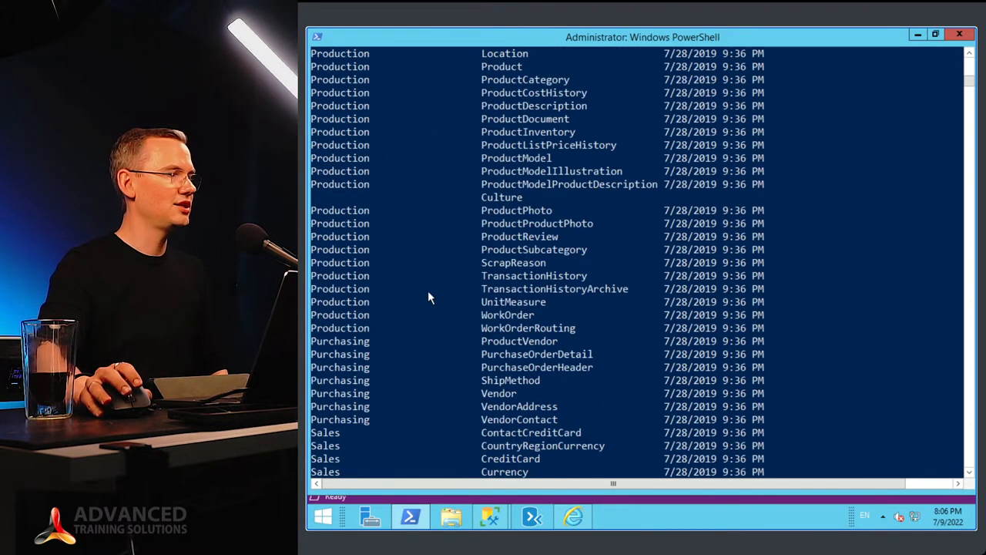
{"action": "scroll", "scroll_direction": "up", "scroll_amount": 3}
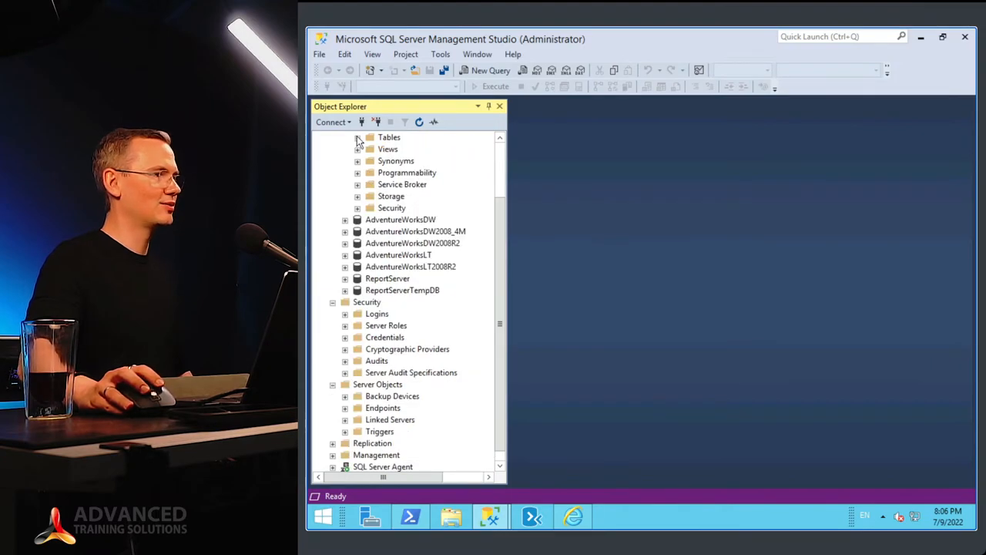
- Expand Tables in Object Explorer and point out Sales.StoreContact to match the listing
{"action": "left_click", "coordinate": [358, 137]}
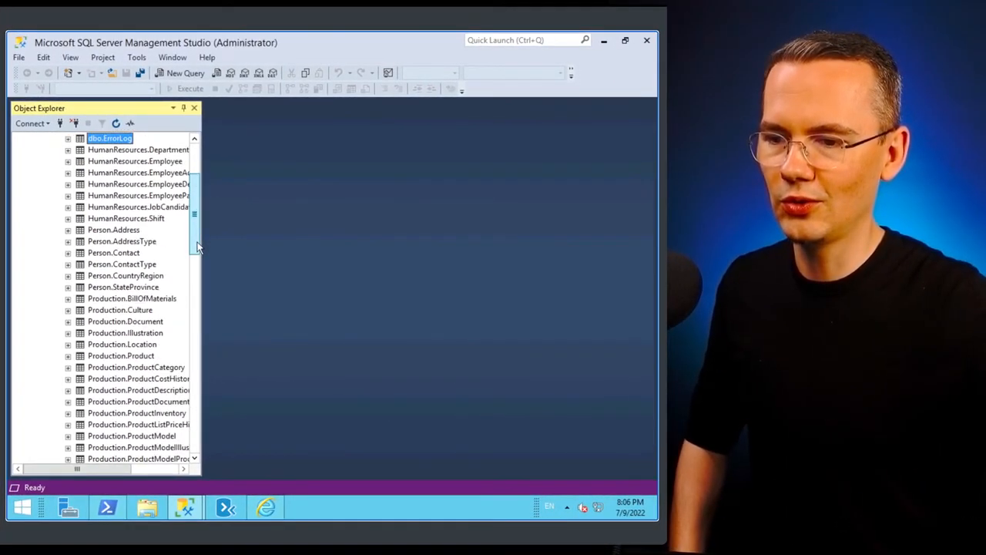
{"action": "scroll", "scroll_direction": "down", "scroll_amount": 3}
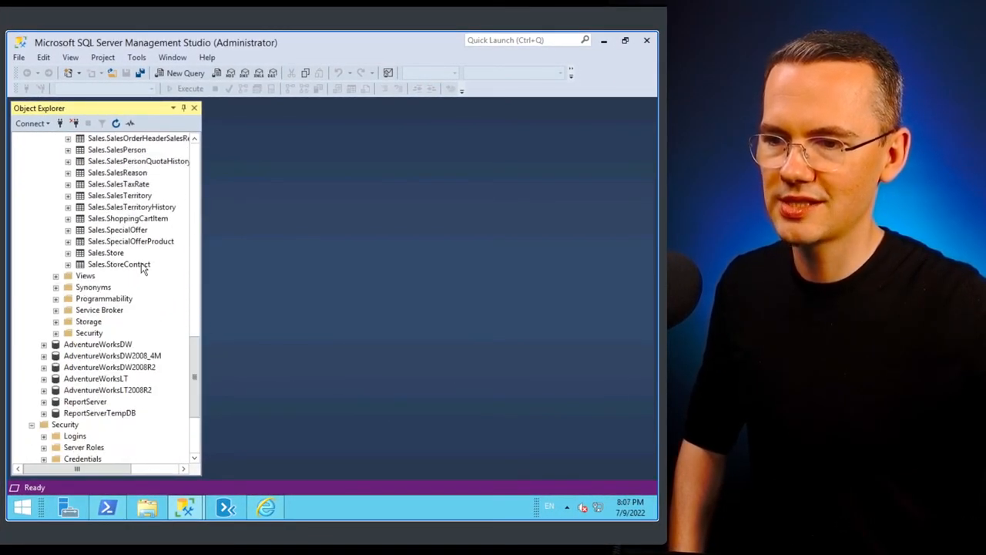
{"action": "left_click", "coordinate": [119, 263]}
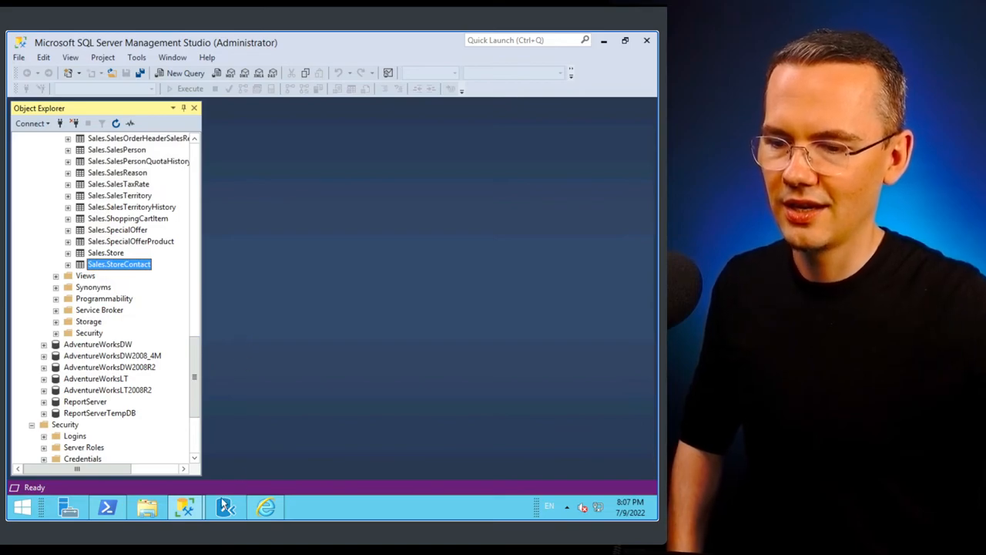
{"action": "left_click", "coordinate": [107, 507]}
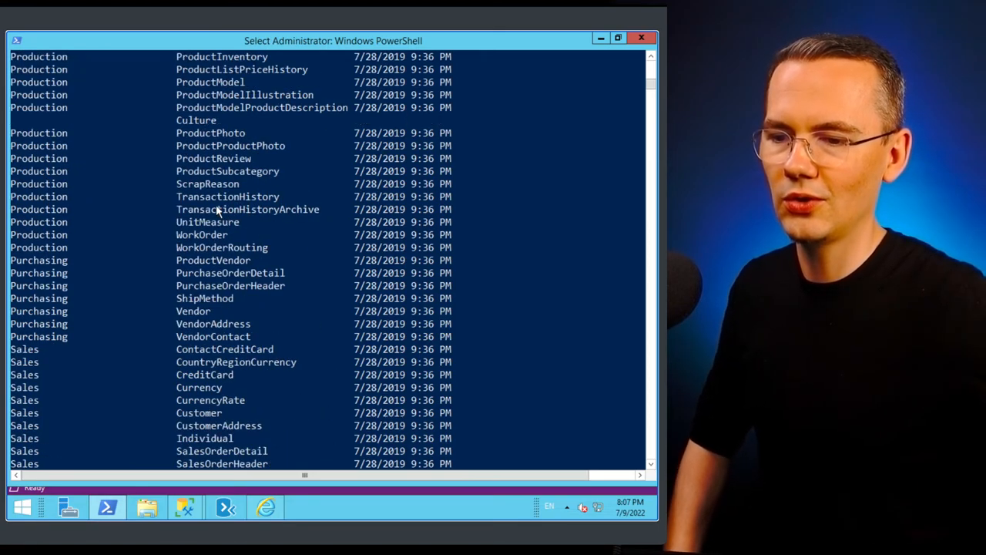
{"action": "scroll", "scroll_direction": "down", "scroll_amount": 3}
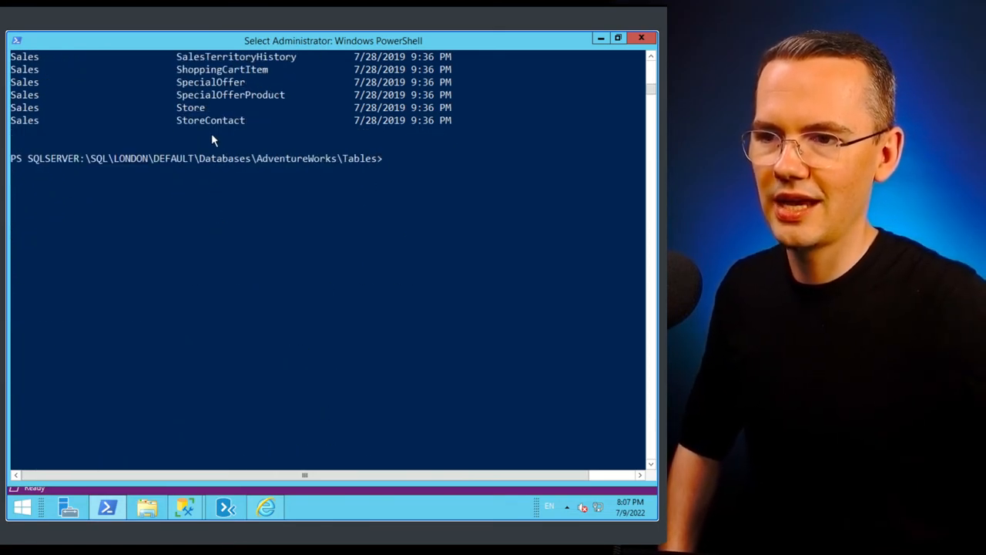
{"action": "mouse_move", "coordinate": [282, 123]}
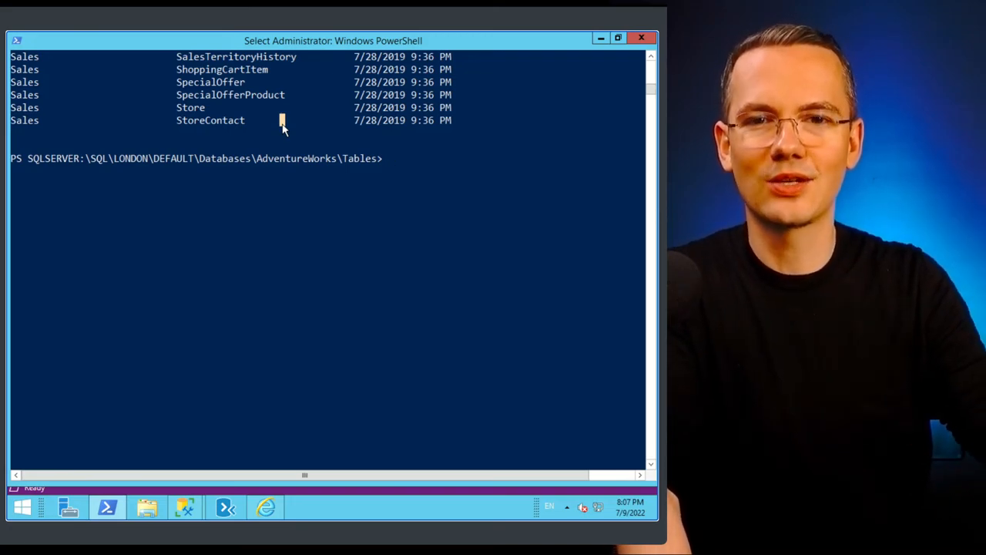
{"action": "mouse_move", "coordinate": [507, 512]}
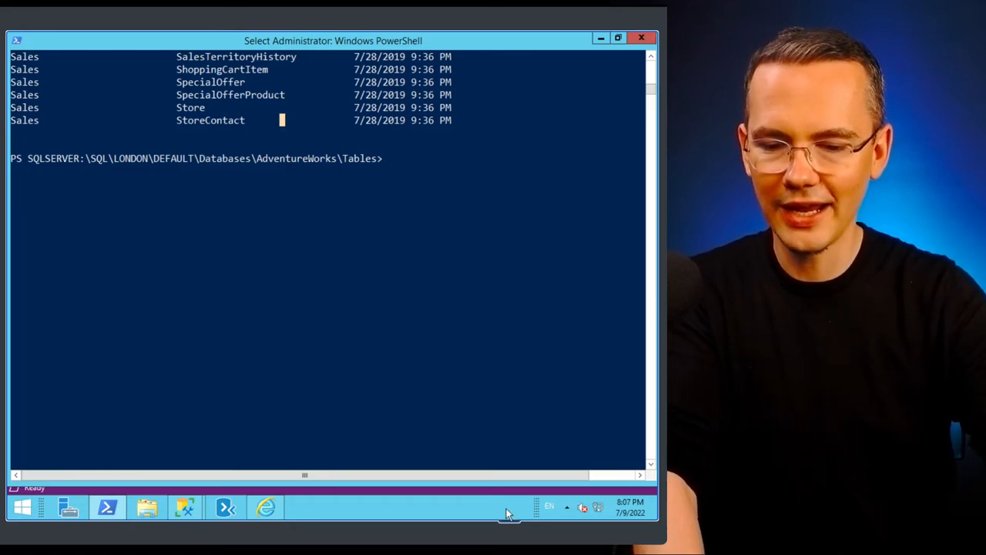